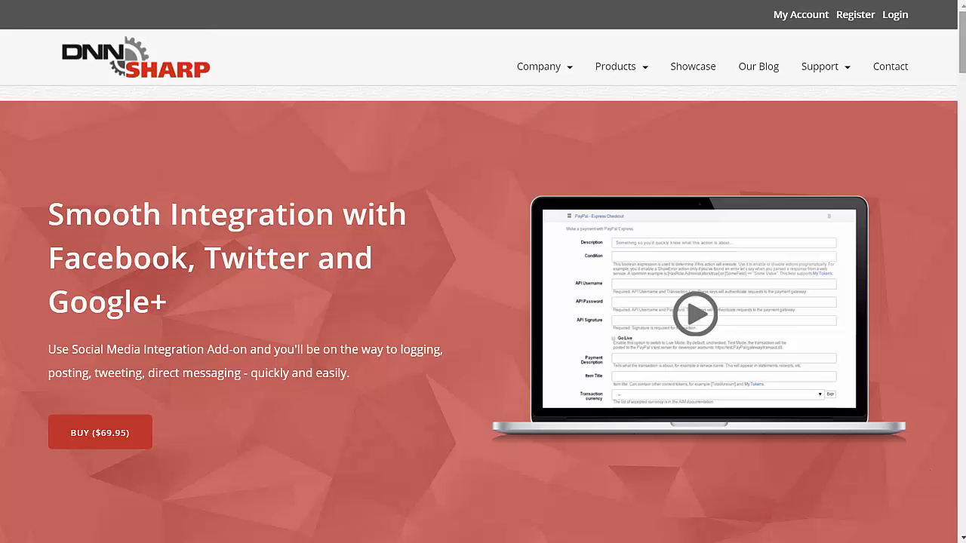
Scroll through the DNN Sharp products page to browse the add-on lineup
scroll(down, 3)
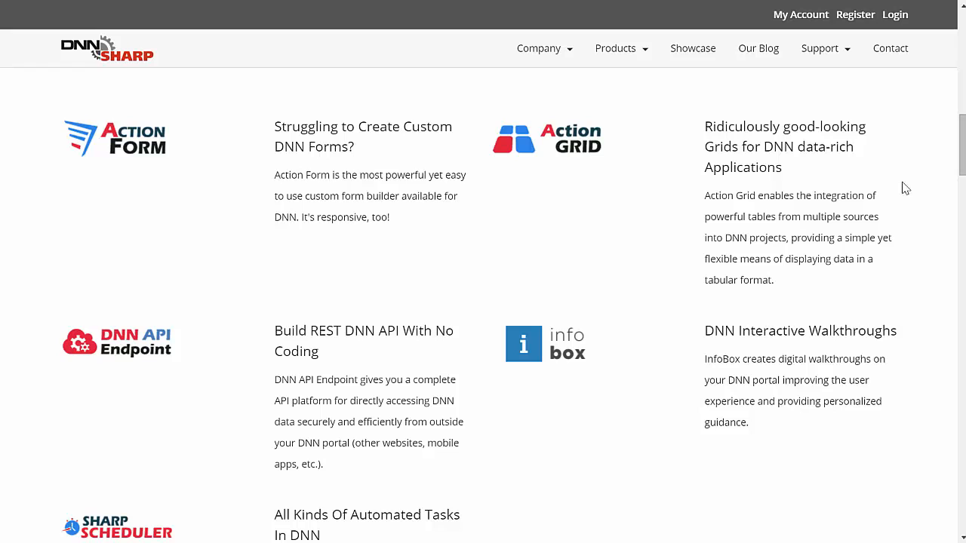
scroll(down, 3)
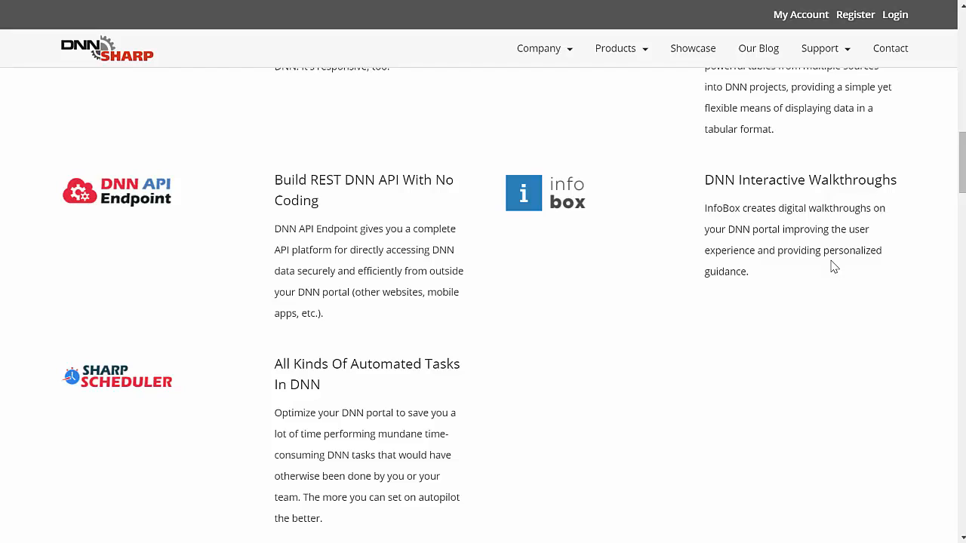
scroll(down, 3)
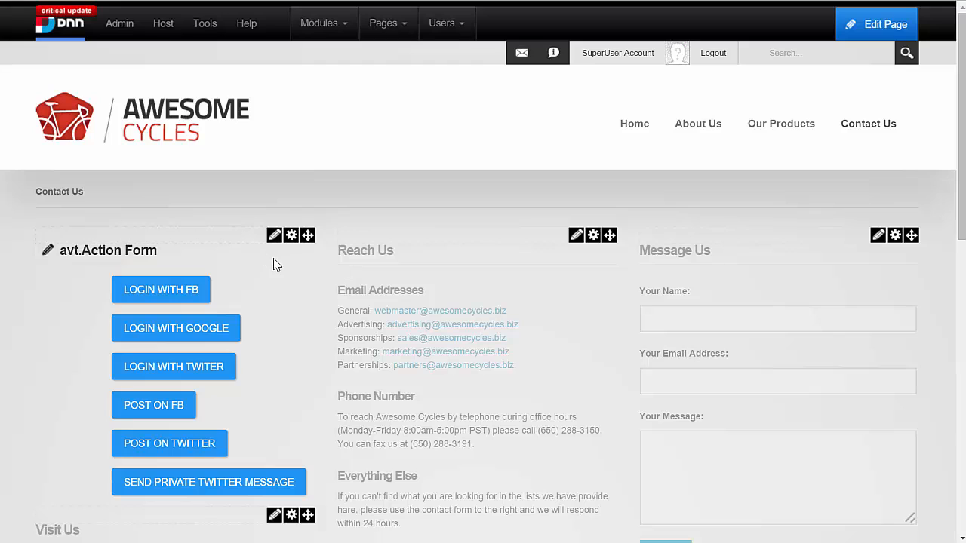
Open the Contact Us Action Form in full-screen Manage Form view
click(274, 235)
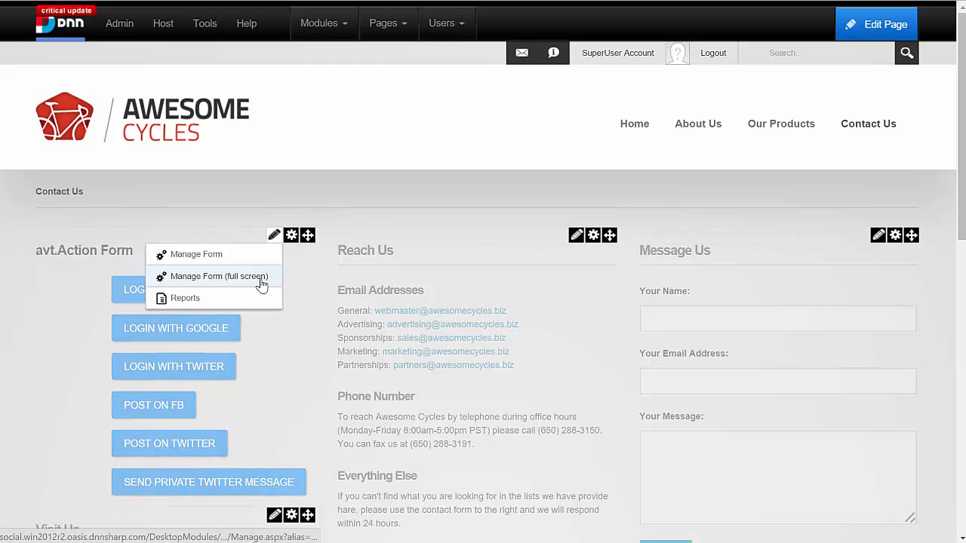
click(218, 276)
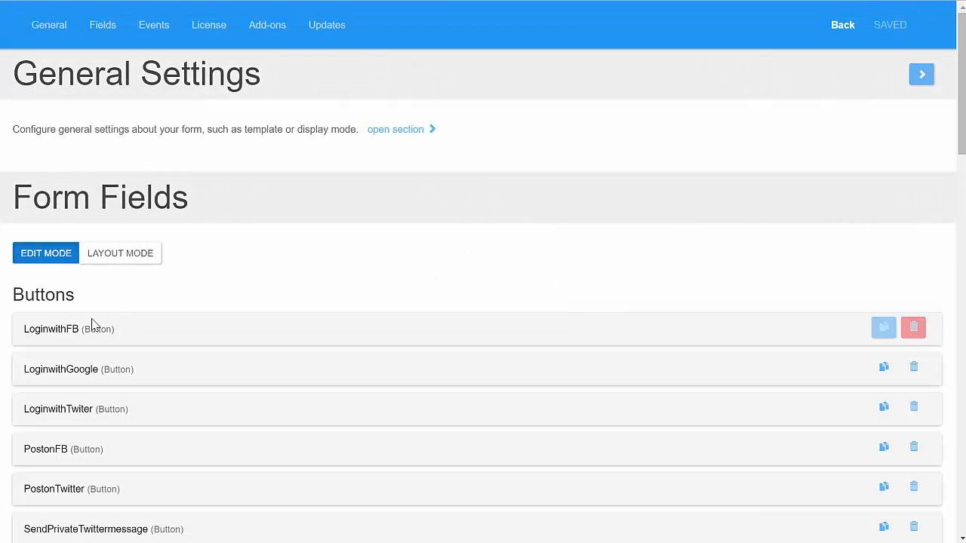
Check LoginwithFB's Facebook Login app ID and secret, then try LOGIN WITH FB
click(51, 328)
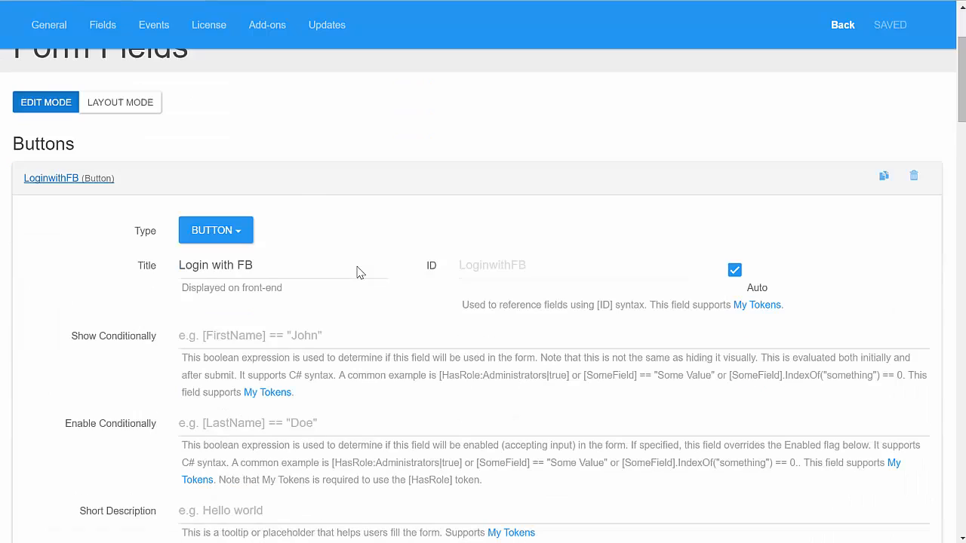
scroll(down, 3)
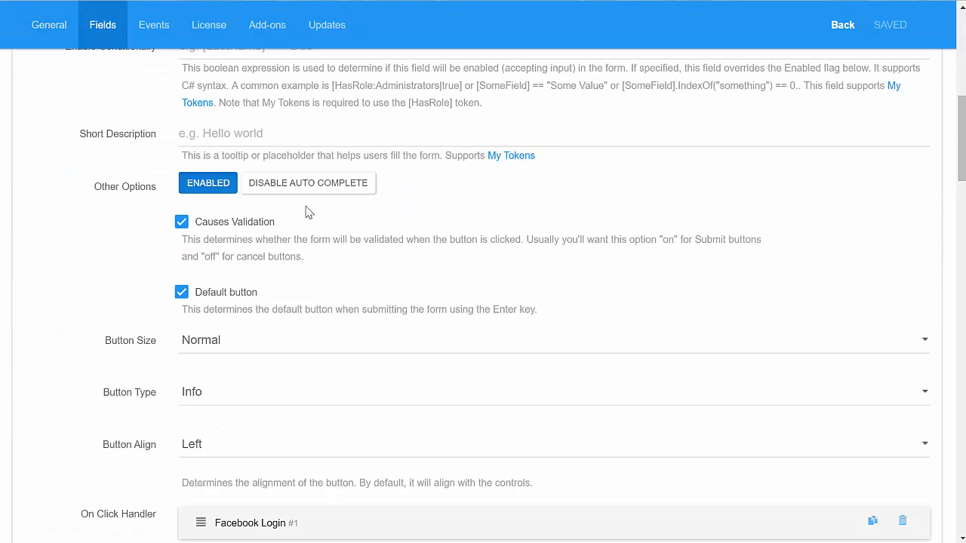
click(250, 523)
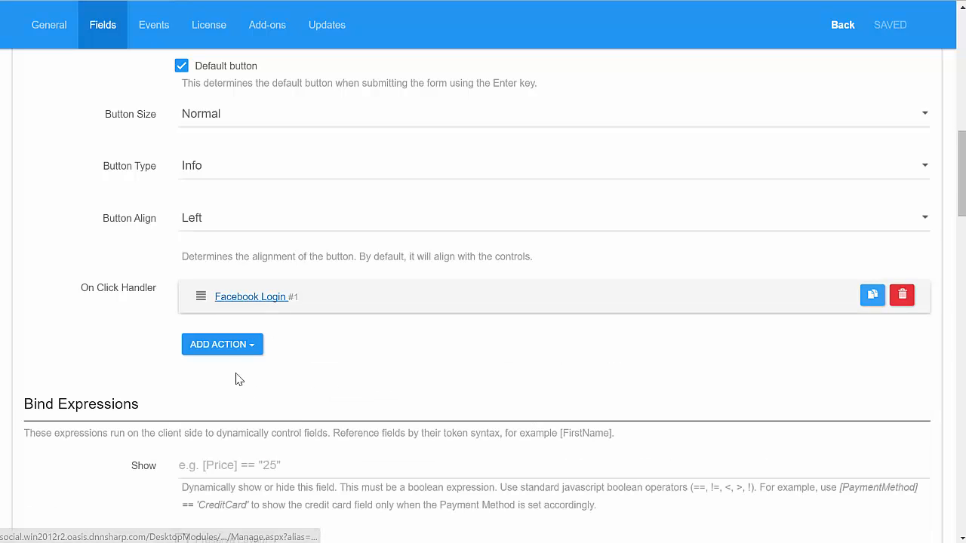
click(222, 344)
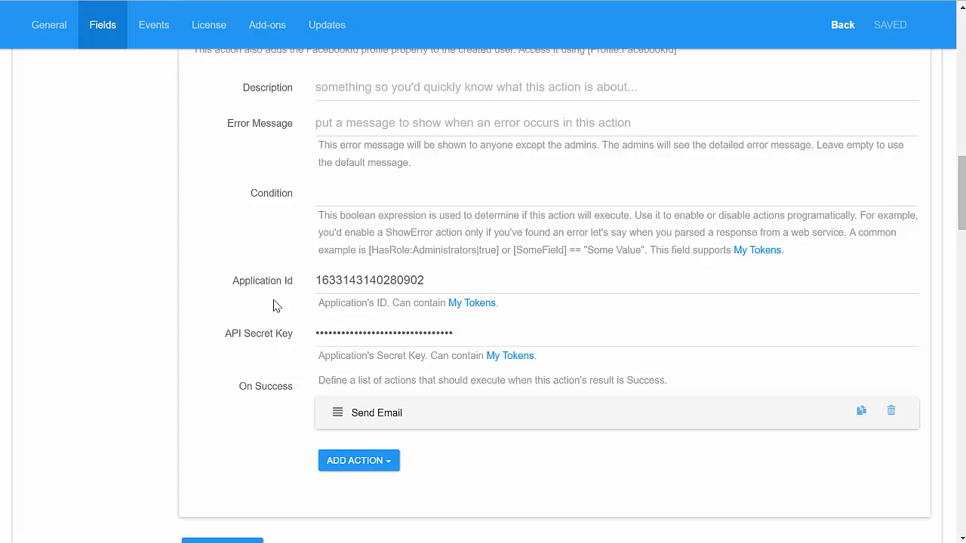
mouse_move(297, 349)
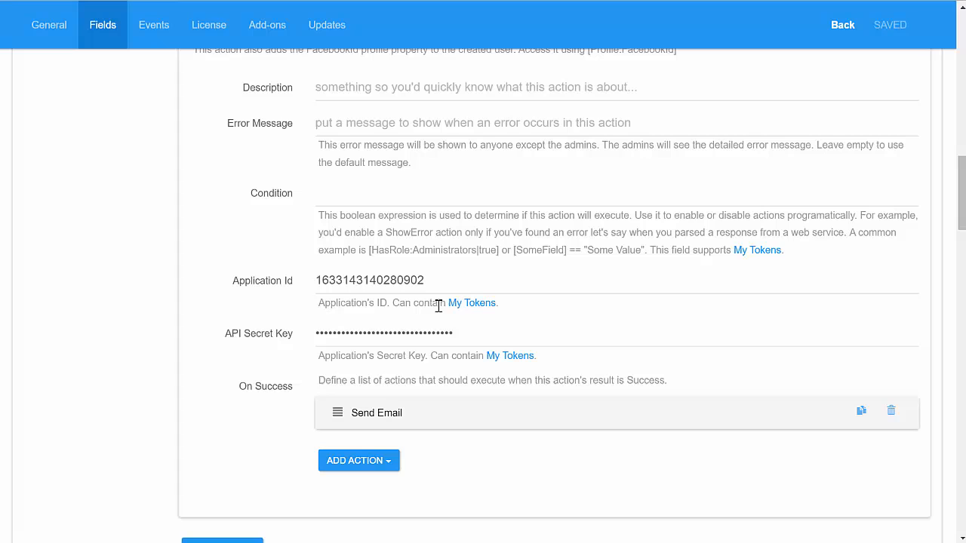
scroll(down, 3)
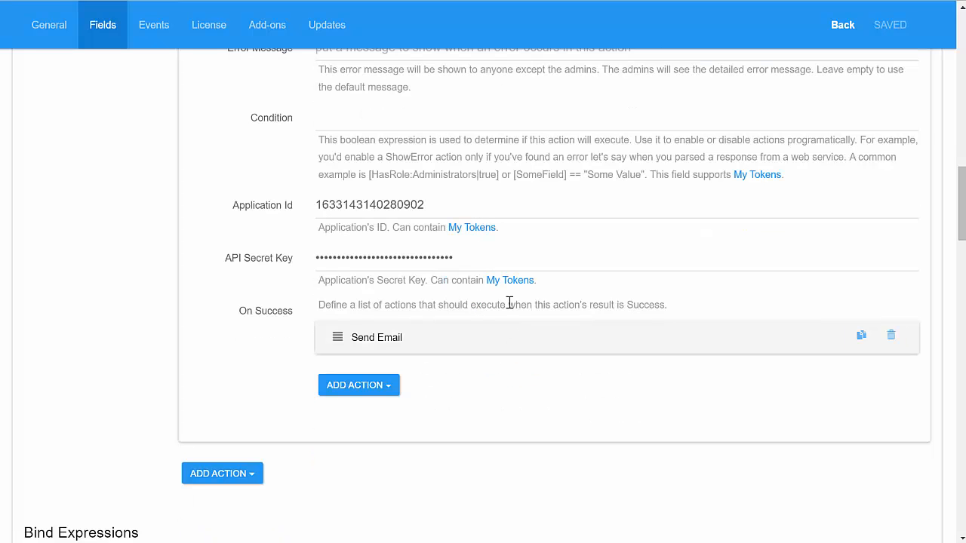
mouse_move(400, 344)
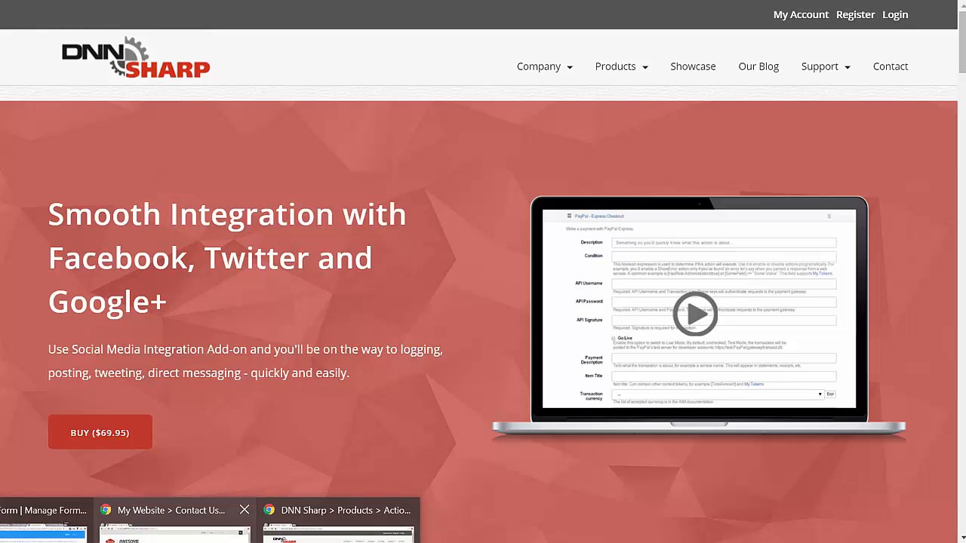
click(175, 509)
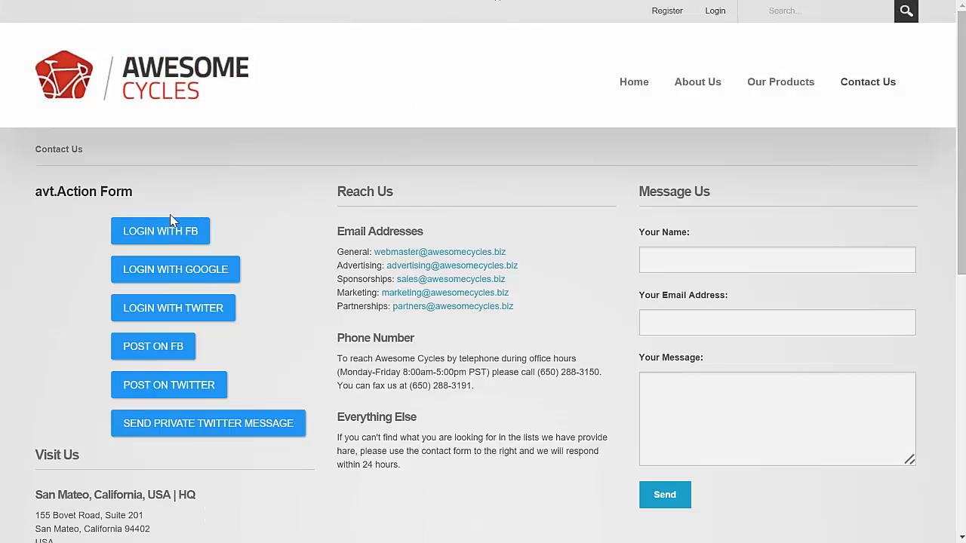
click(160, 230)
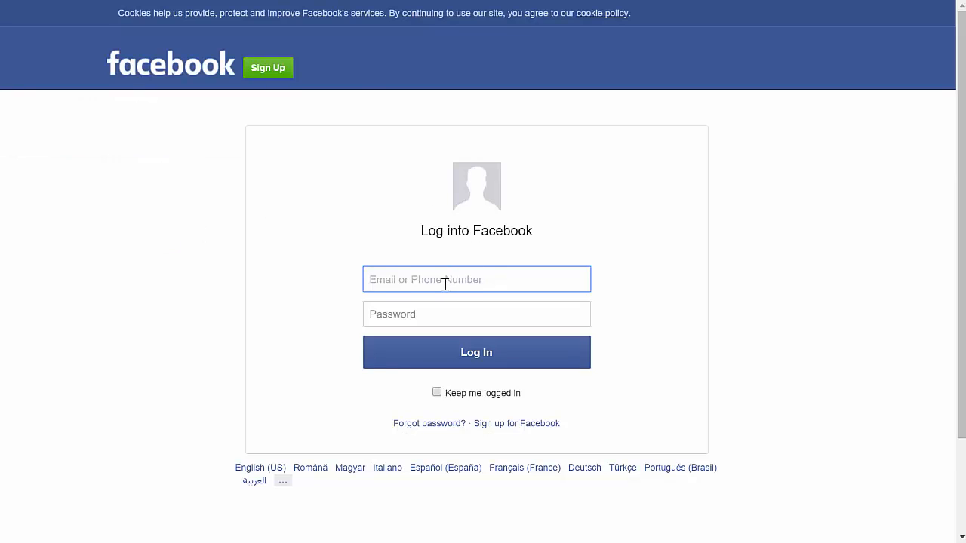
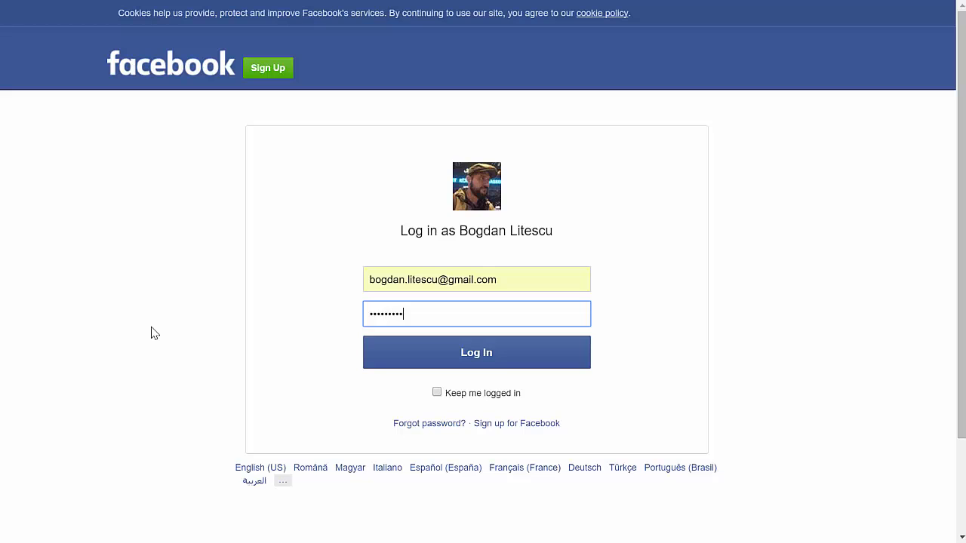
click(476, 353)
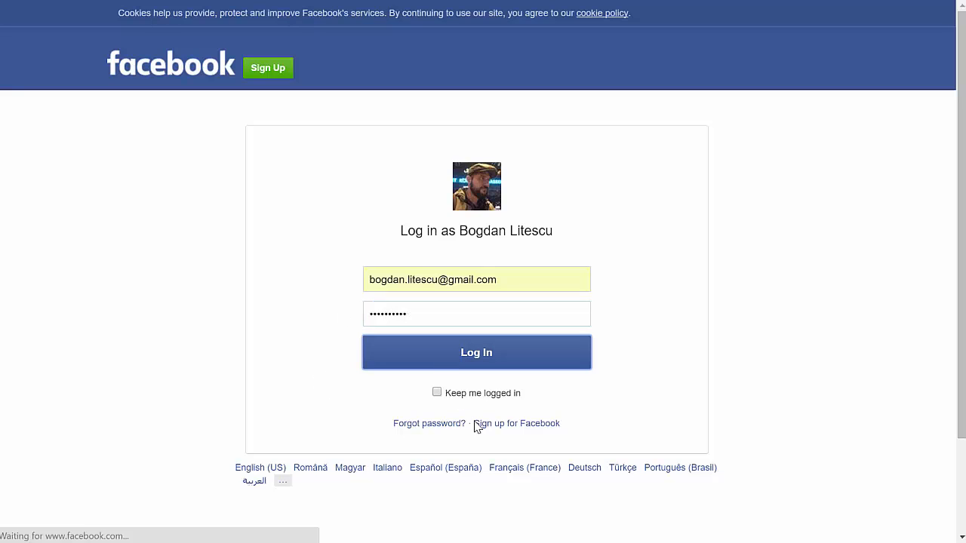
click(476, 352)
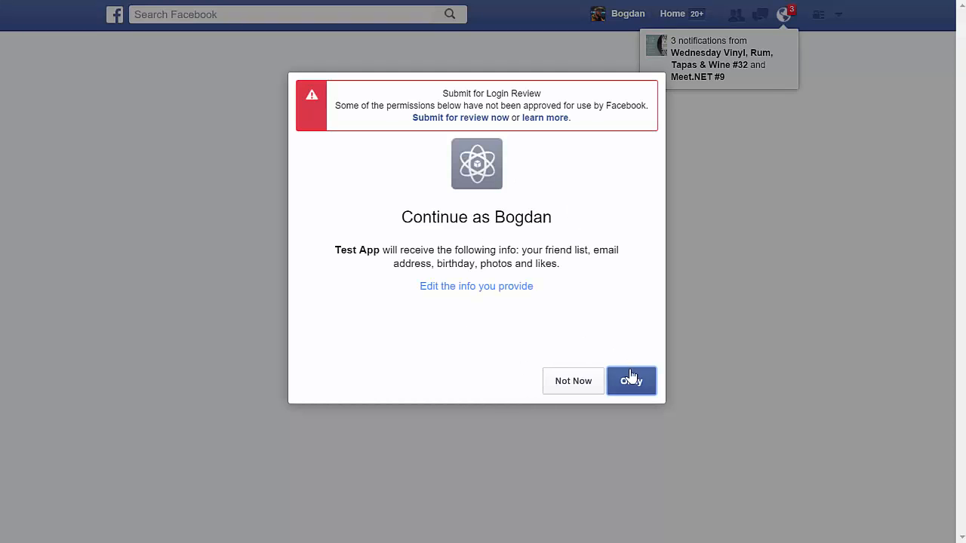
click(630, 380)
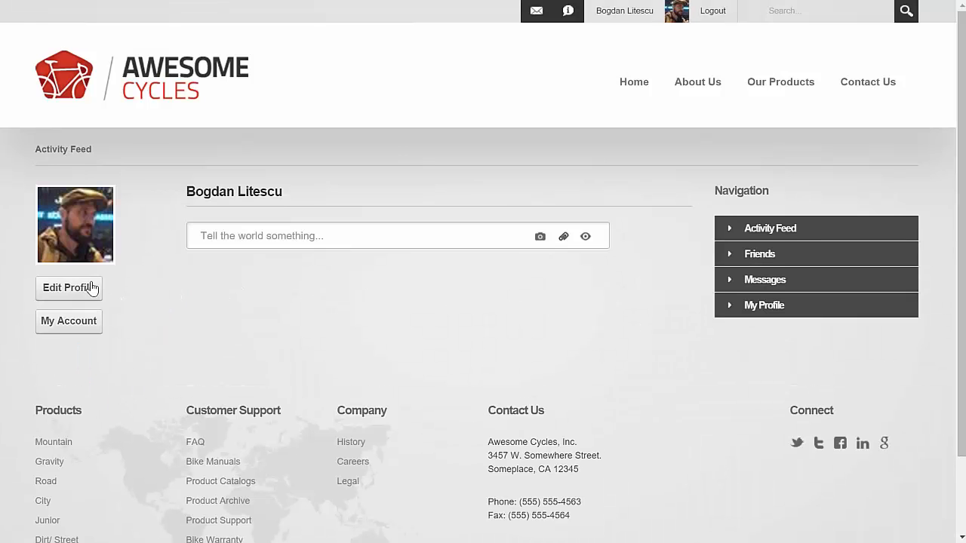
View the new user's Profile Basic Settings for the Facebook first and last name
click(68, 287)
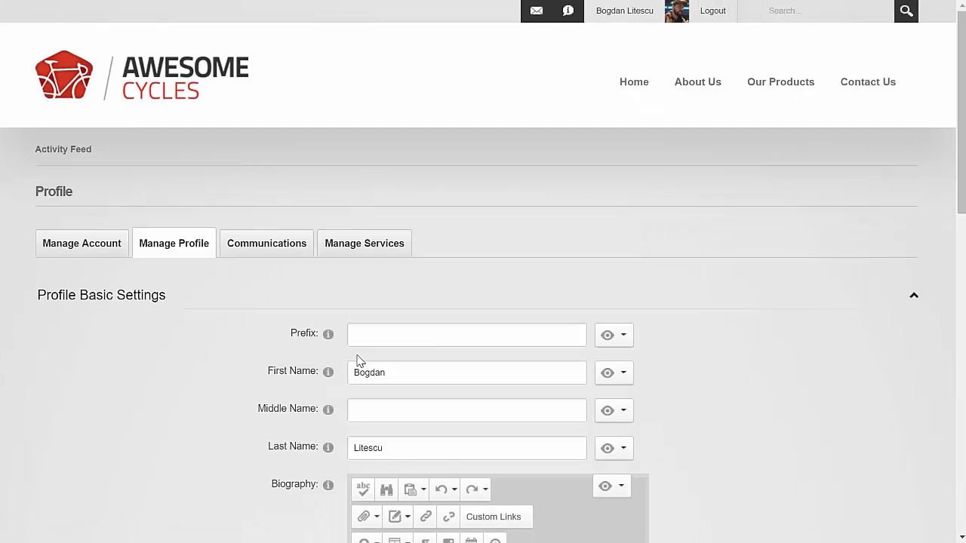
scroll(down, 3)
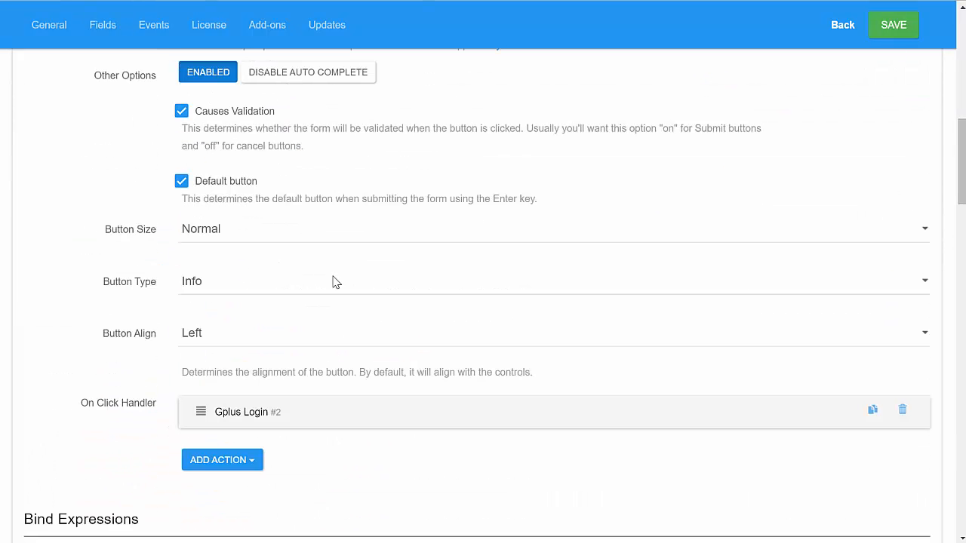
Expand the Gplus Login handler to check its Application Id and API Secret Key
scroll(down, 3)
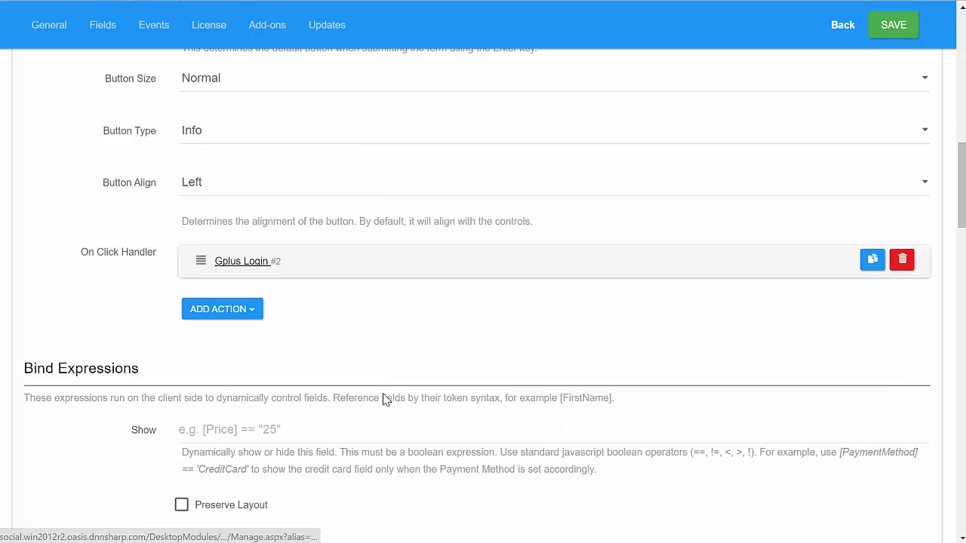
click(241, 260)
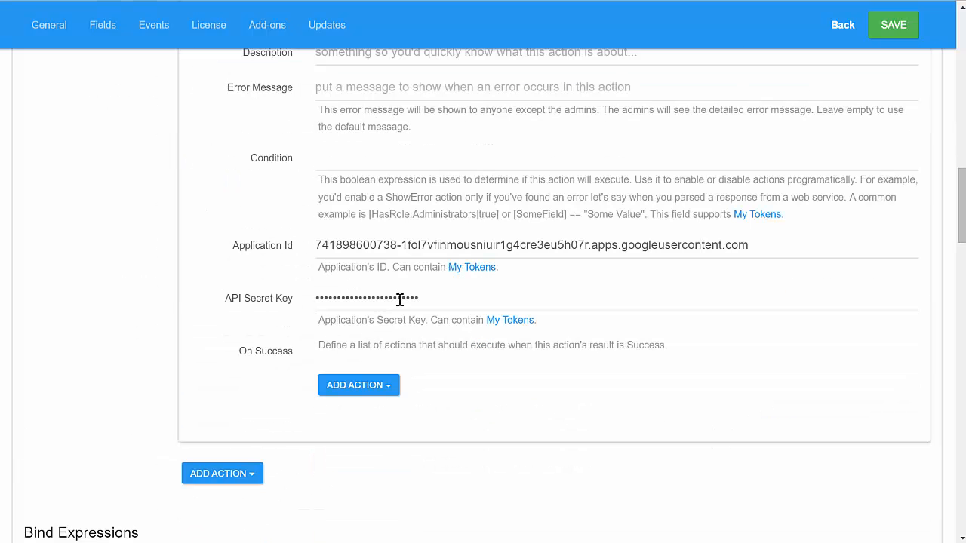
scroll(down, 3)
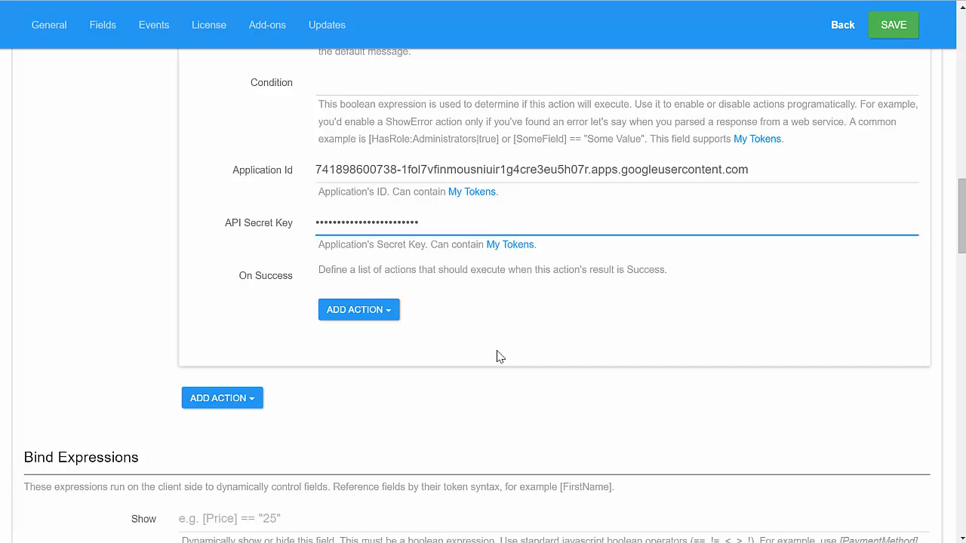
mouse_move(550, 338)
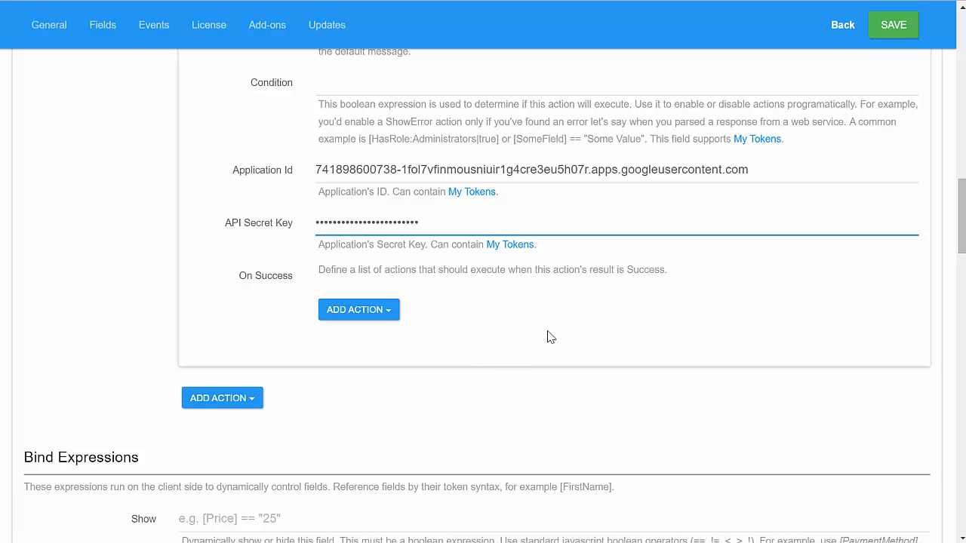
scroll(down, 3)
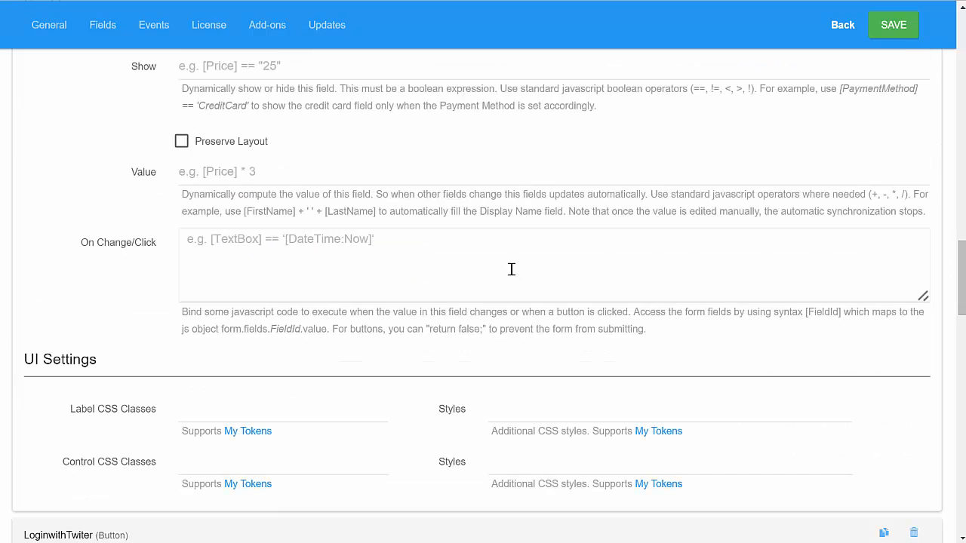
scroll(down, 3)
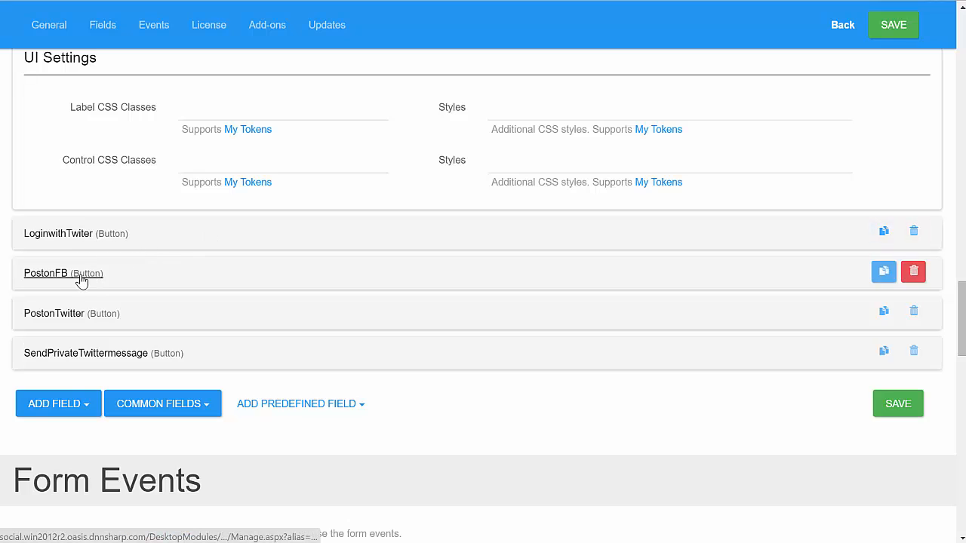
Check PostonFB's Facebook Post app ID, secret key and message, keeping SELF privacy
click(46, 272)
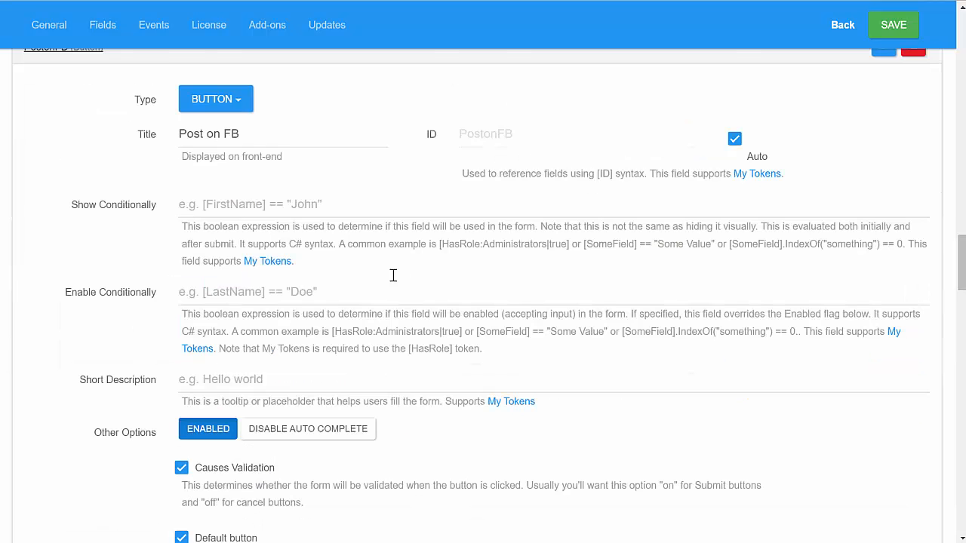
scroll(down, 3)
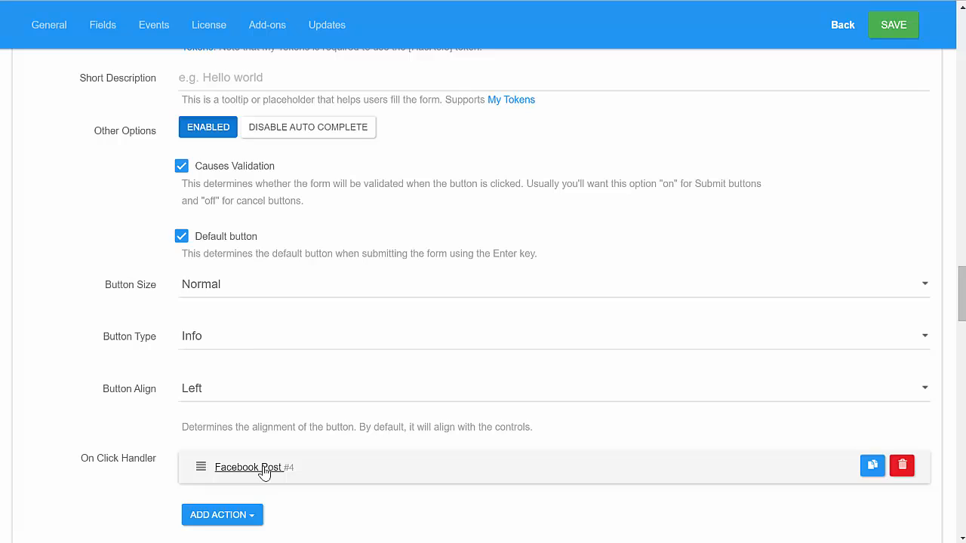
click(248, 467)
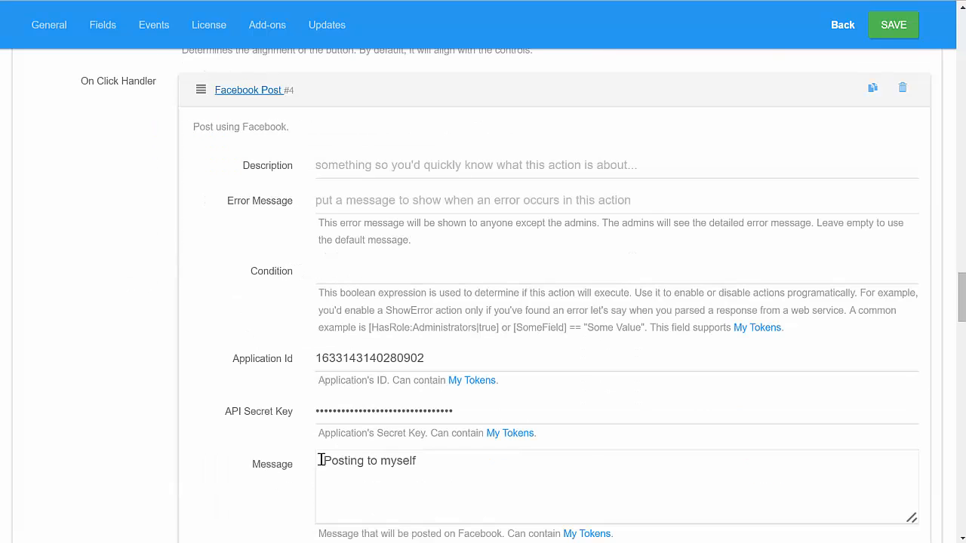
scroll(down, 3)
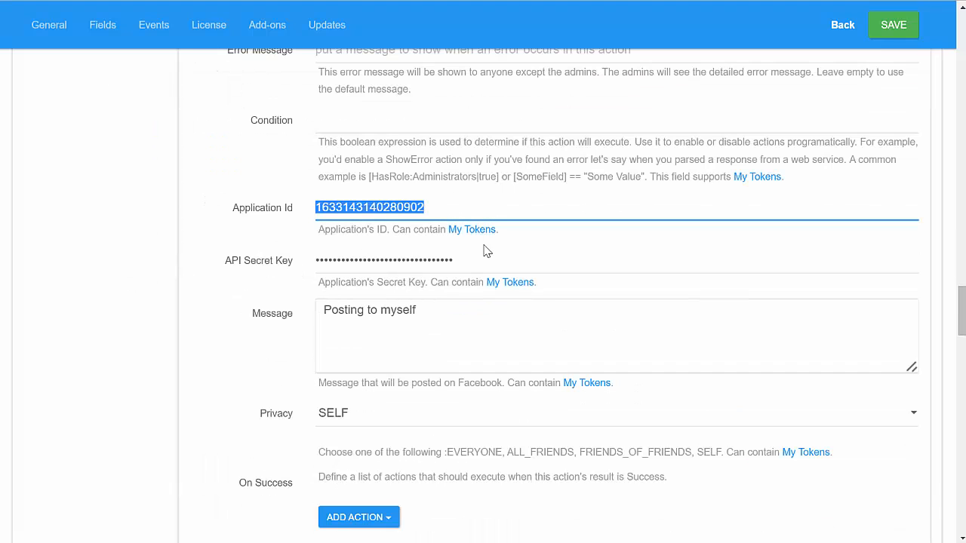
click(489, 319)
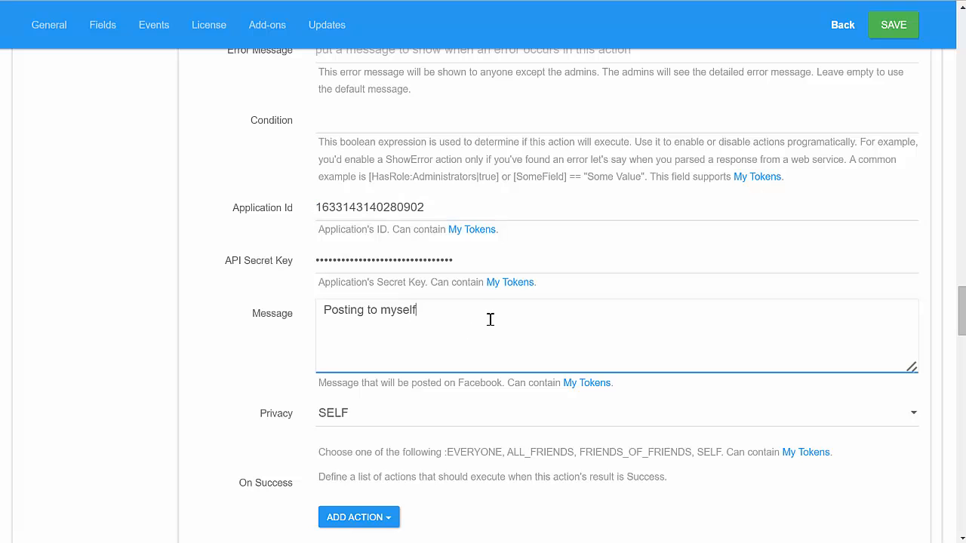
scroll(down, 3)
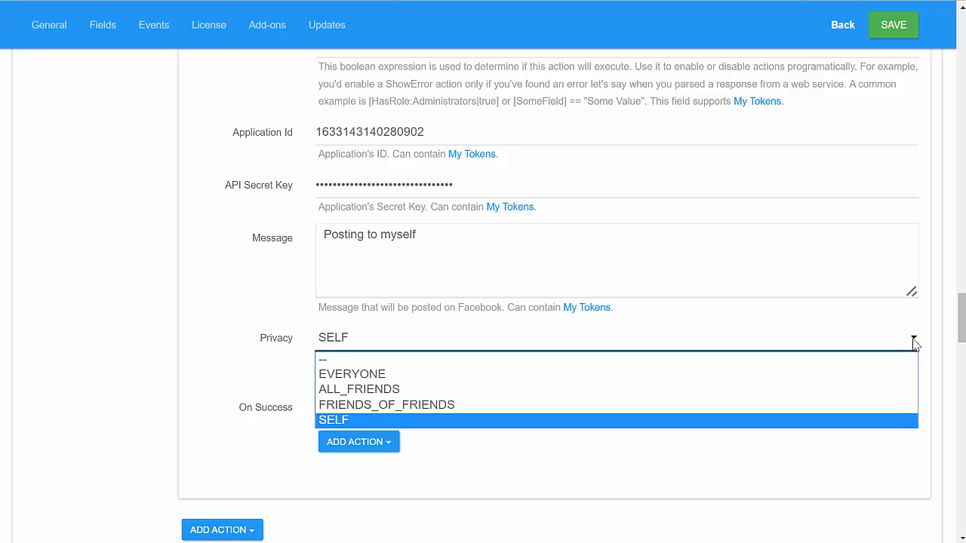
click(334, 419)
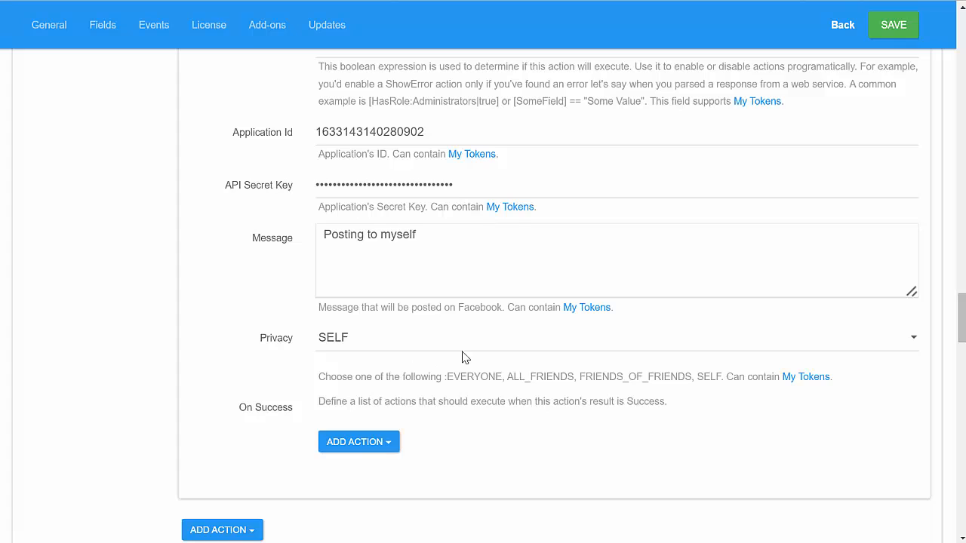
mouse_move(381, 443)
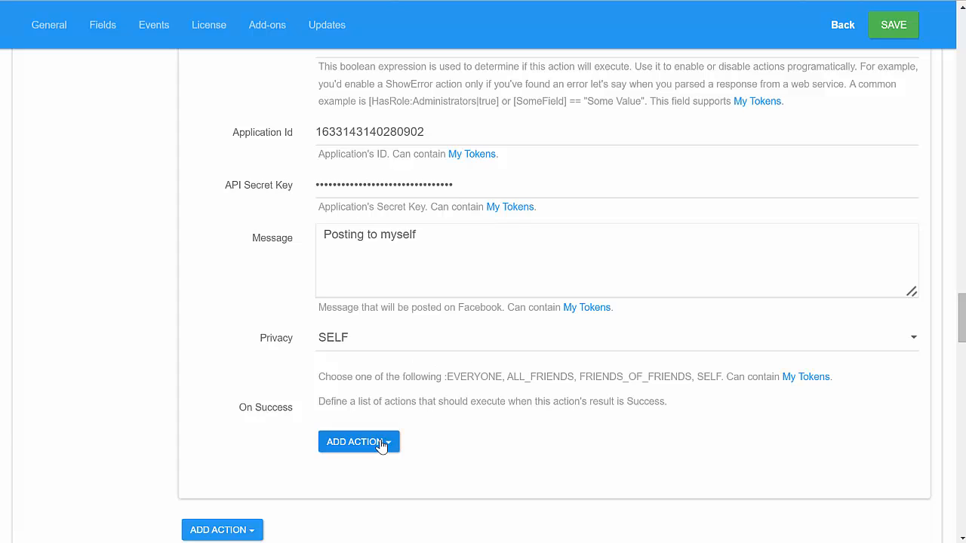
click(358, 441)
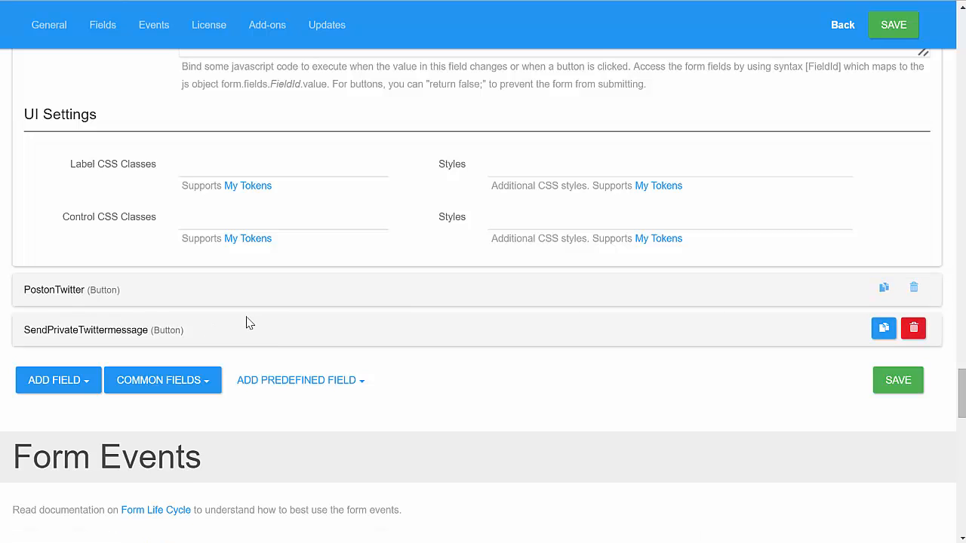
mouse_move(513, 347)
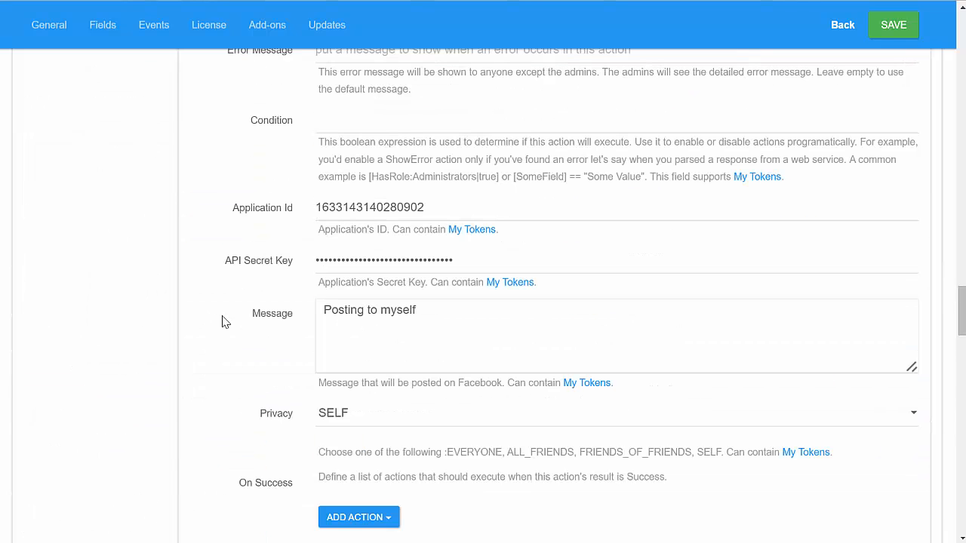
scroll(down, 3)
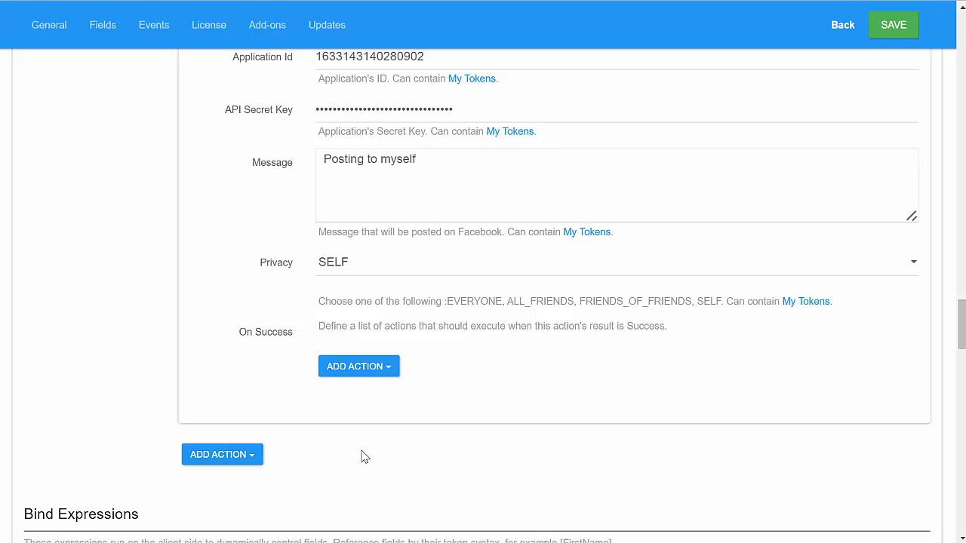
mouse_move(385, 421)
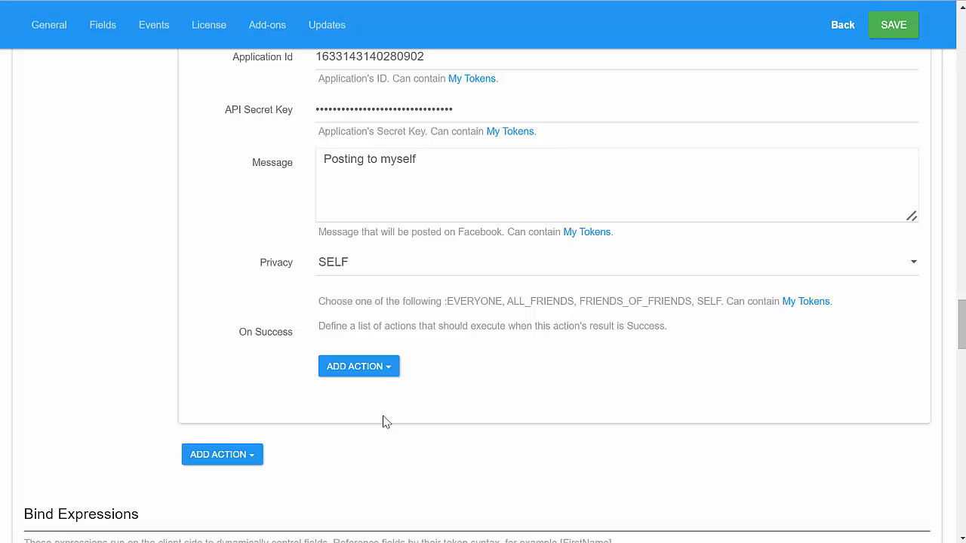
click(358, 366)
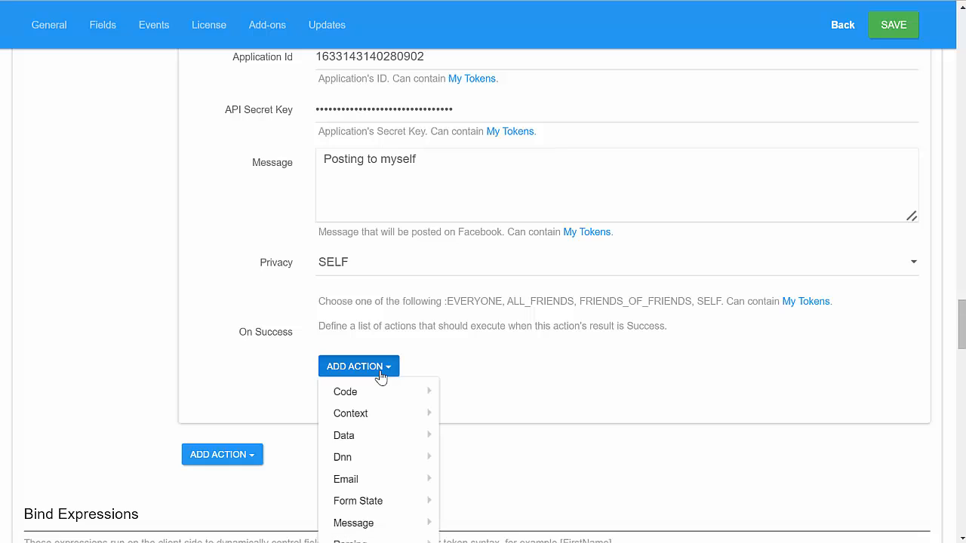
click(487, 347)
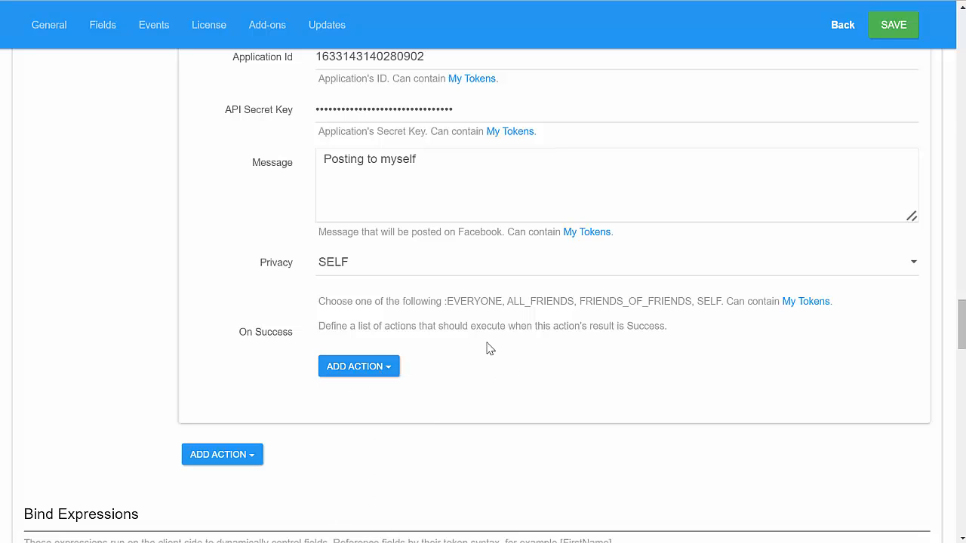
mouse_move(272, 360)
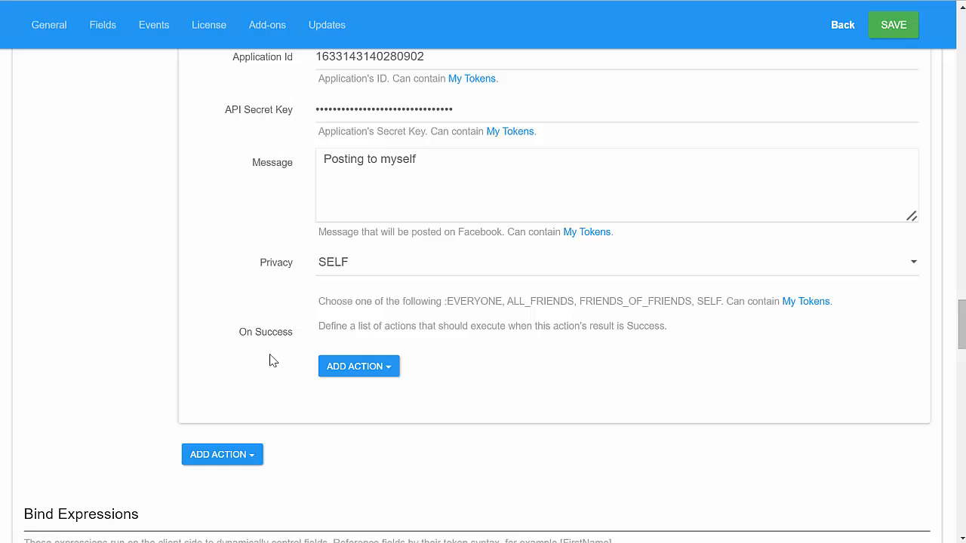